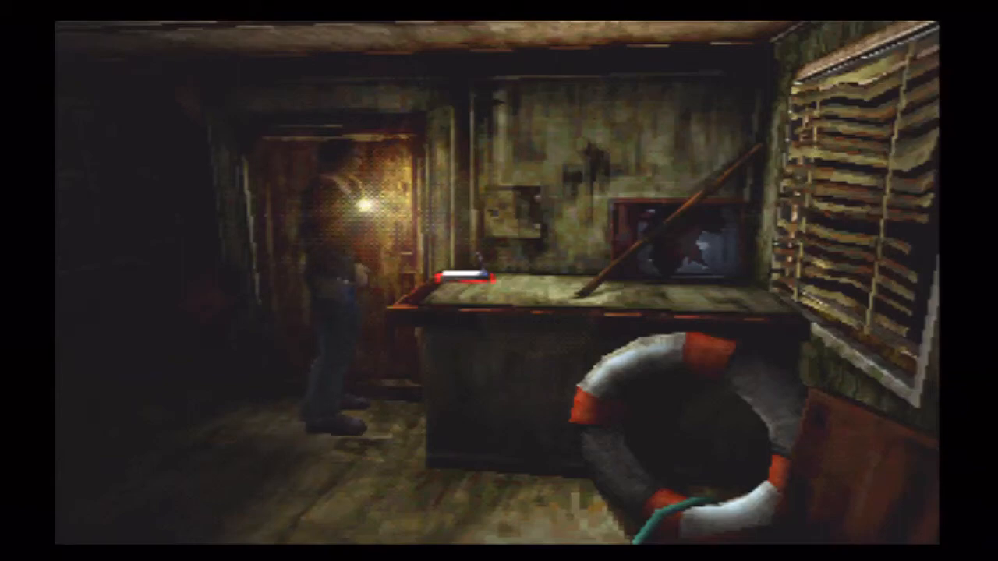
{"action": "key", "text": "tab"}
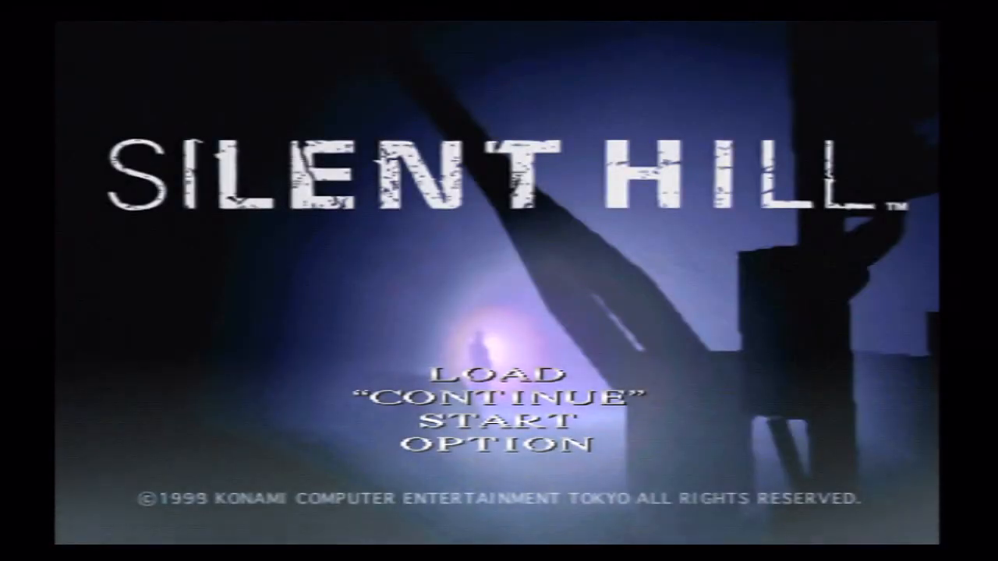
{"action": "left_click", "coordinate": [496, 372]}
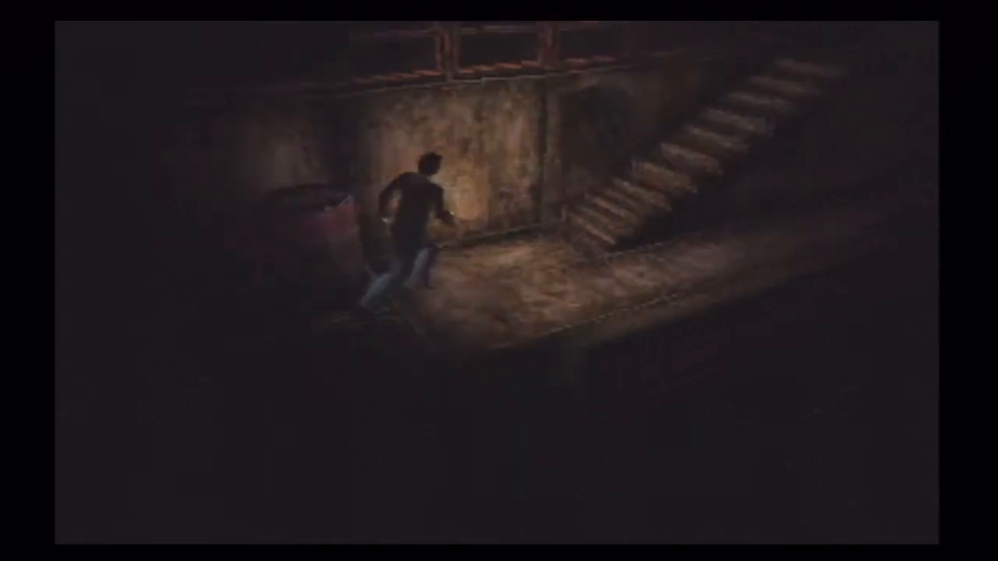
{"action": "key", "text": "escape"}
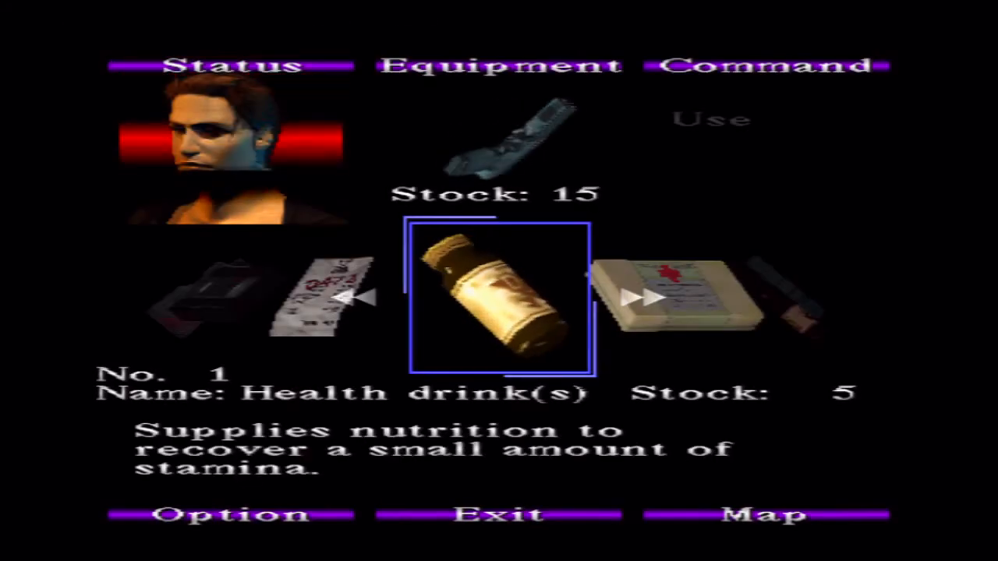
{"action": "left_click", "coordinate": [709, 119]}
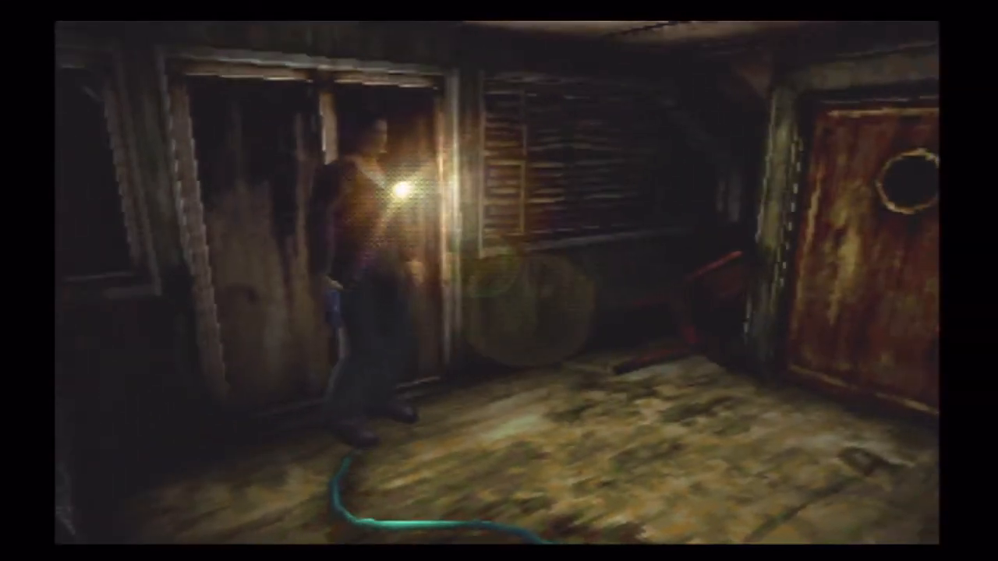
{"action": "key", "text": "tab"}
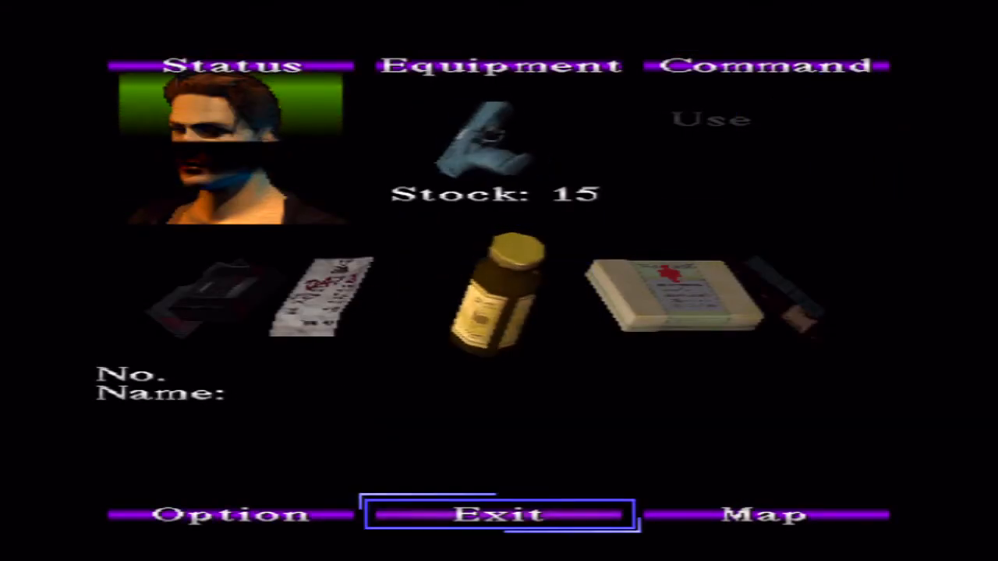
{"action": "left_click", "coordinate": [499, 514]}
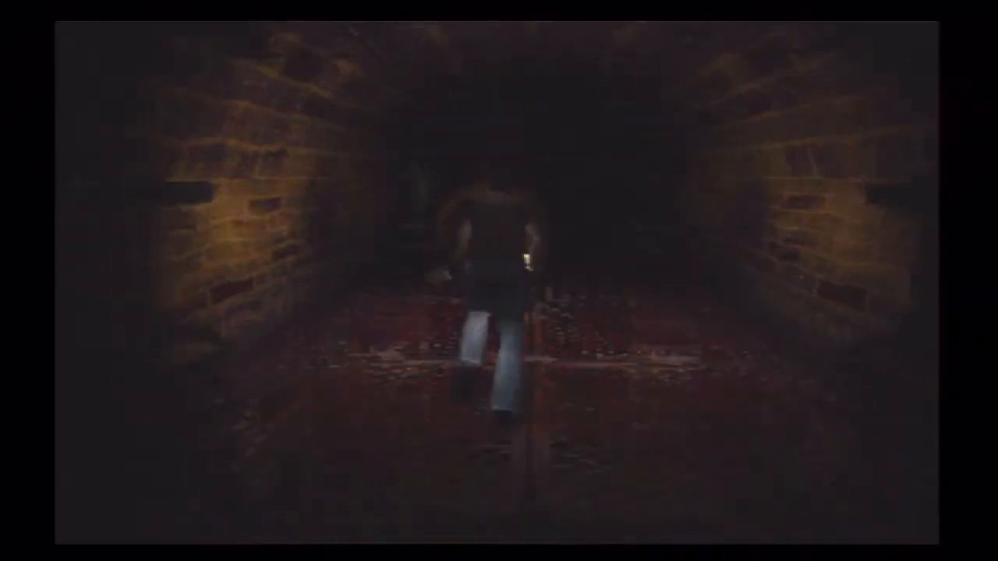
{"action": "key", "text": "Escape"}
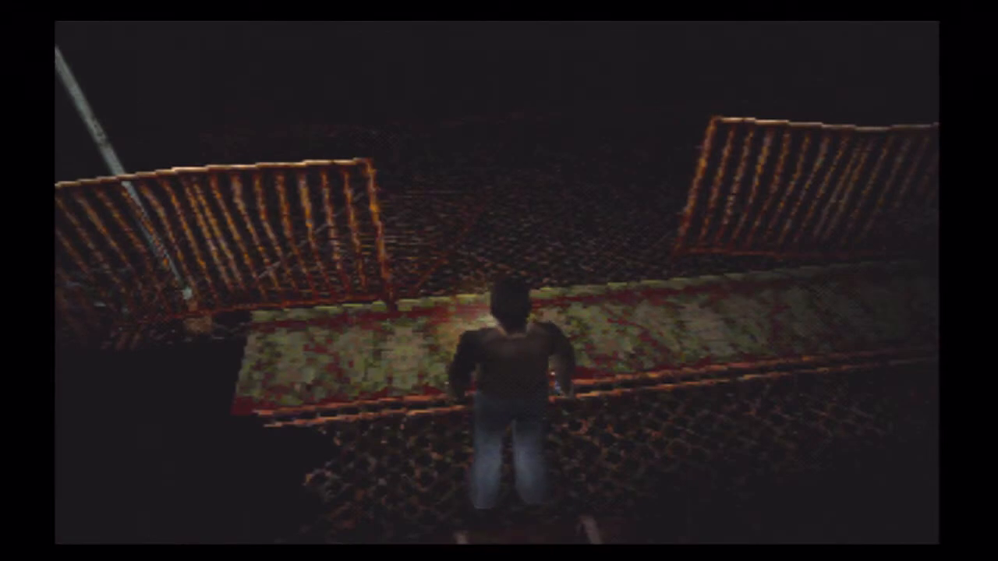
{"action": "key", "text": "Escape"}
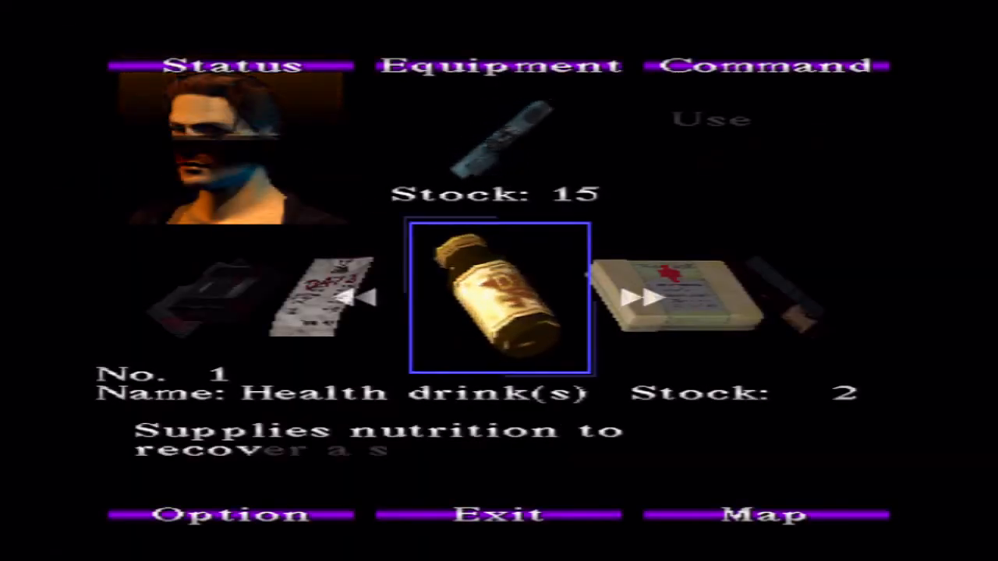